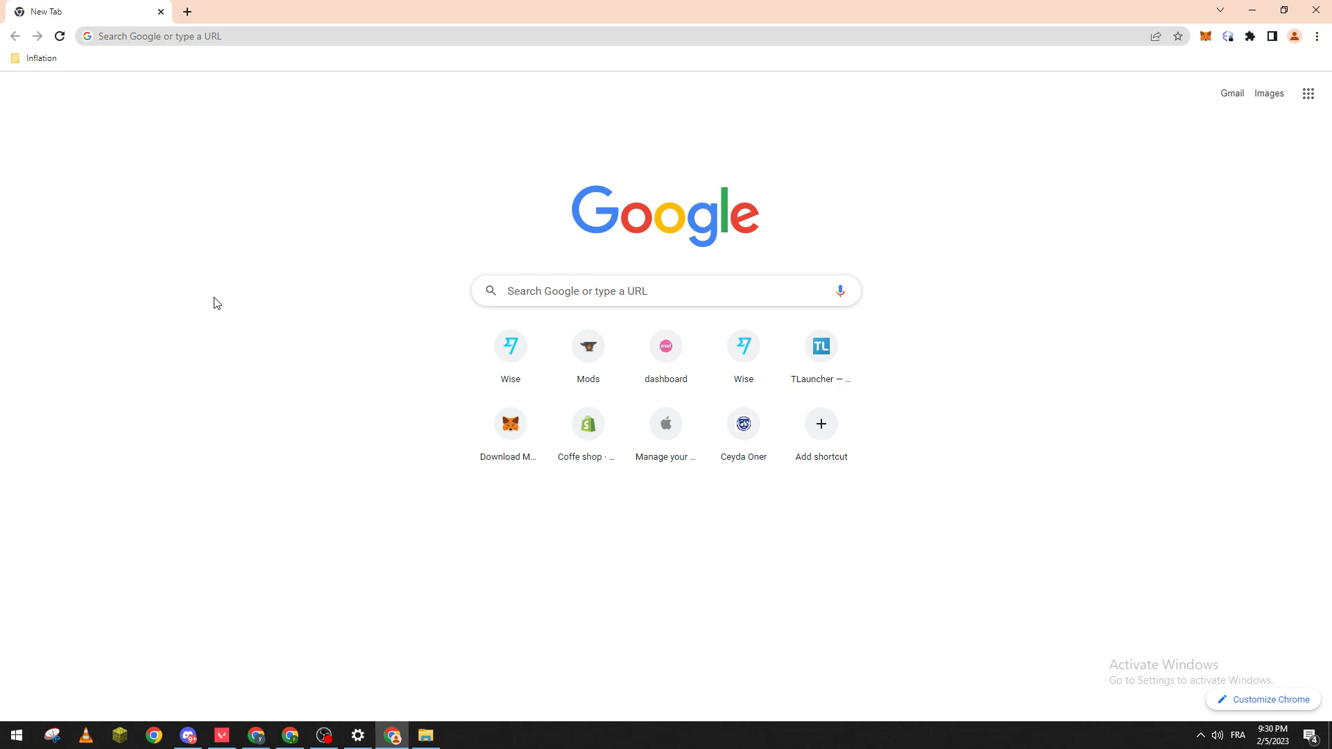
pyautogui.moveTo(232, 309)
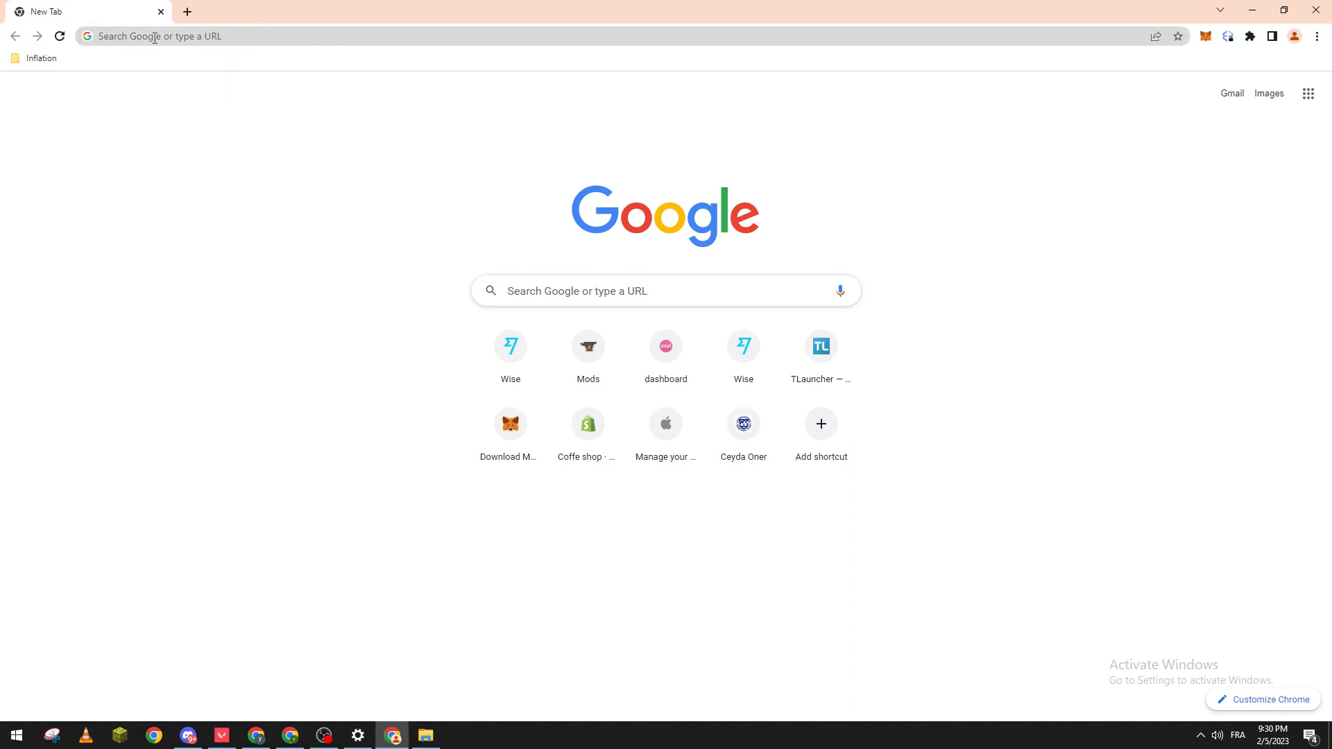
pyautogui.moveTo(331, 363)
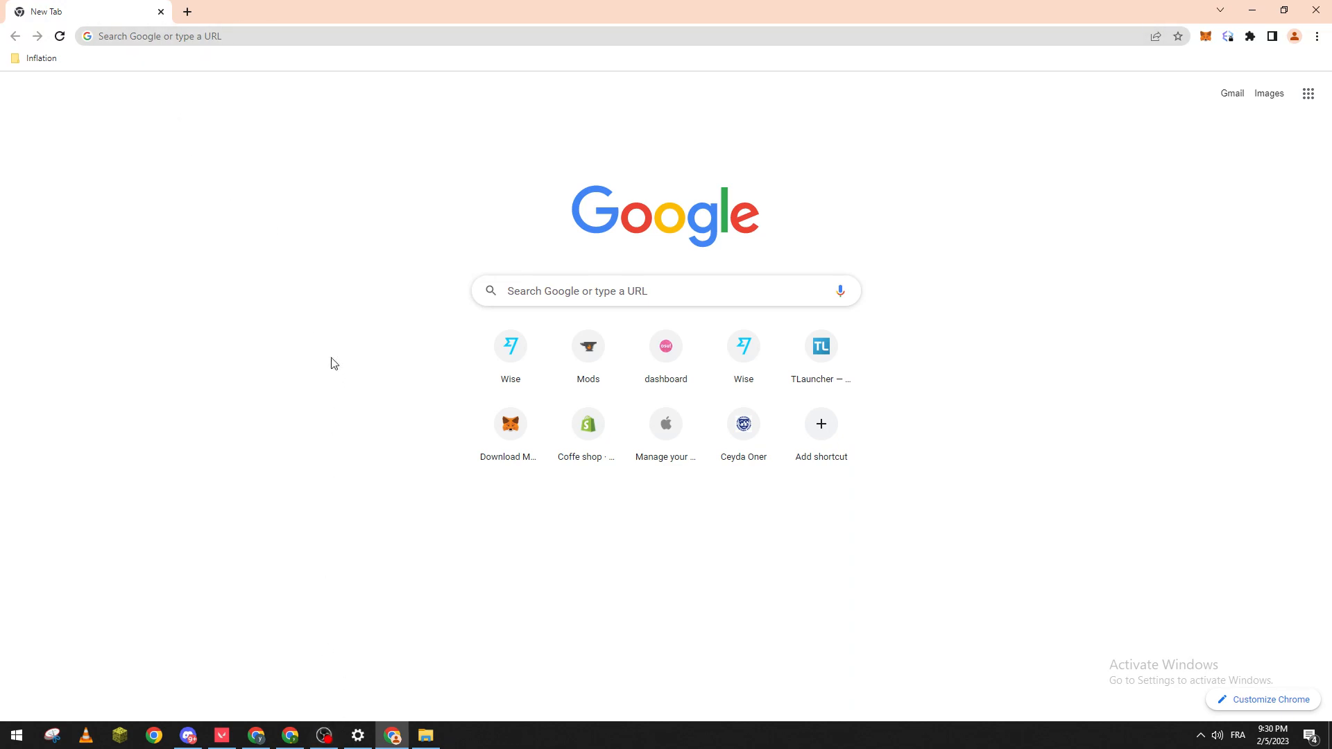
# - Load the Wise account home page from the New Tab shortcut tile
pyautogui.click(241, 36)
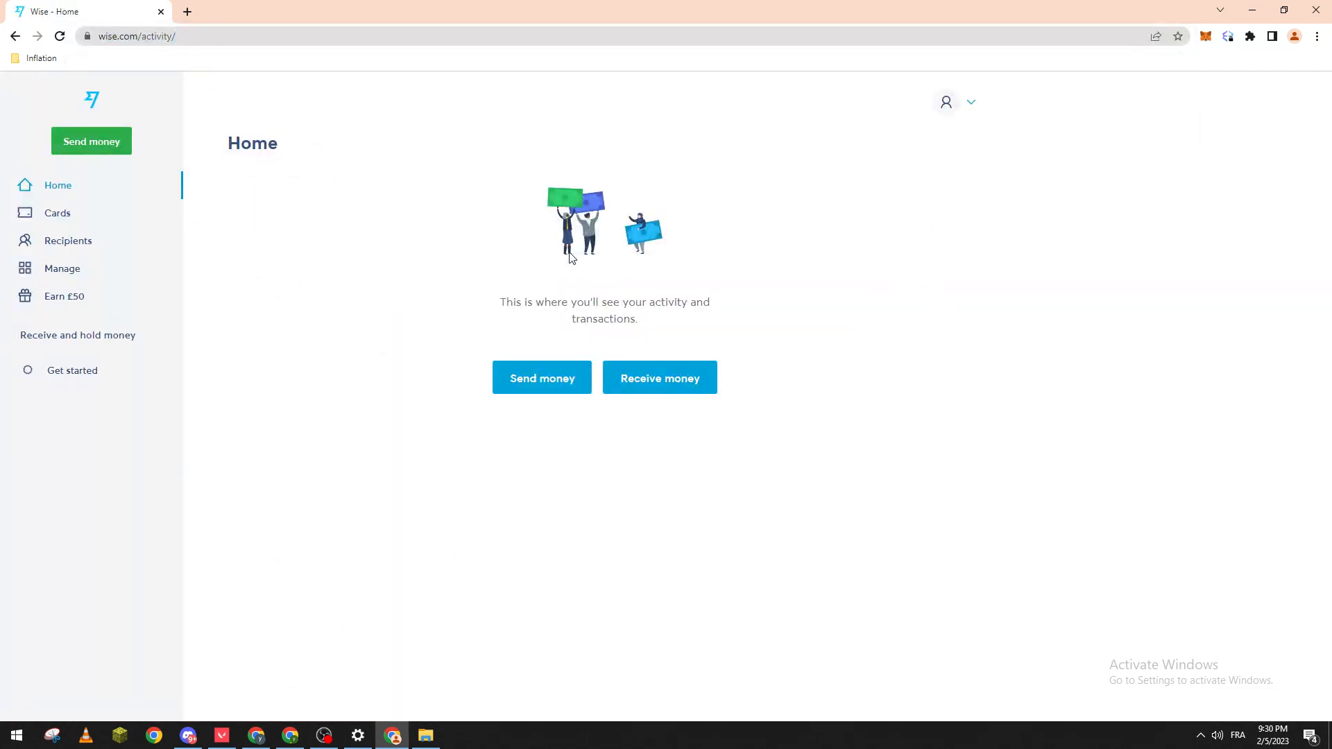
pyautogui.moveTo(364, 614)
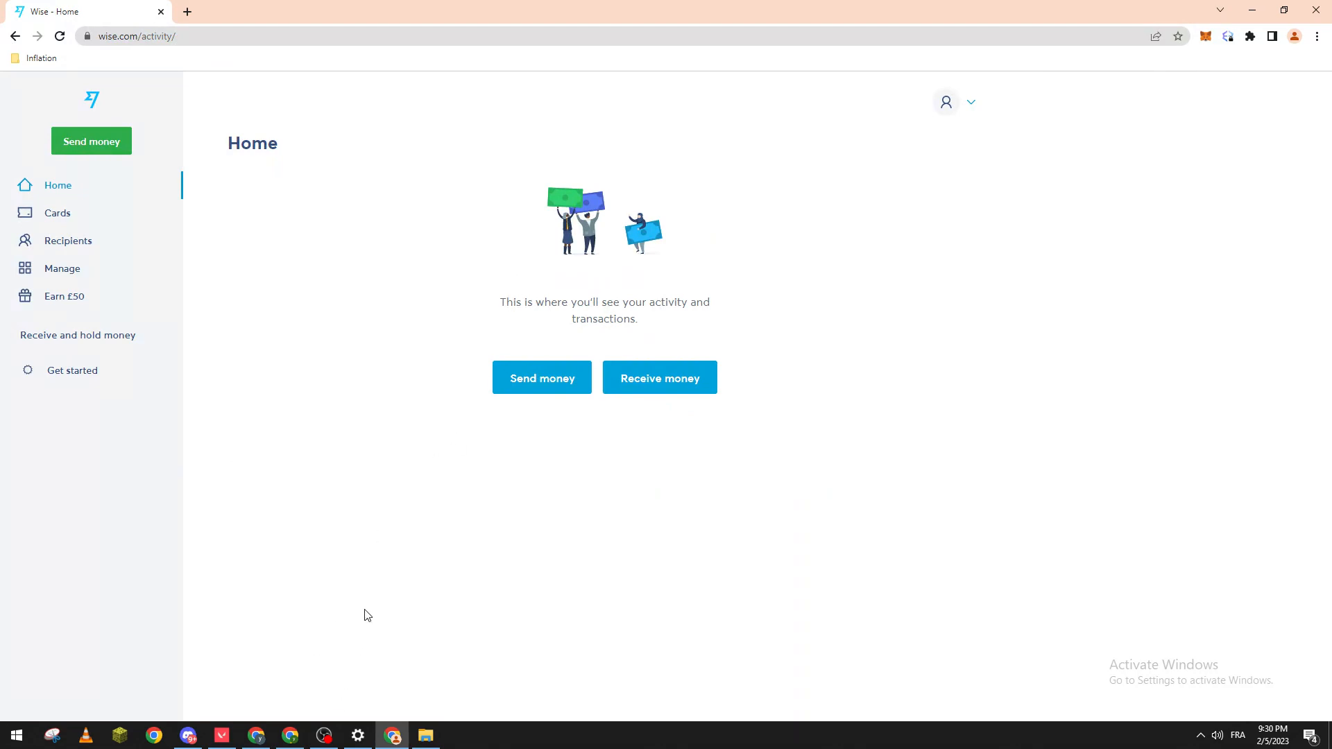
pyautogui.moveTo(365, 626)
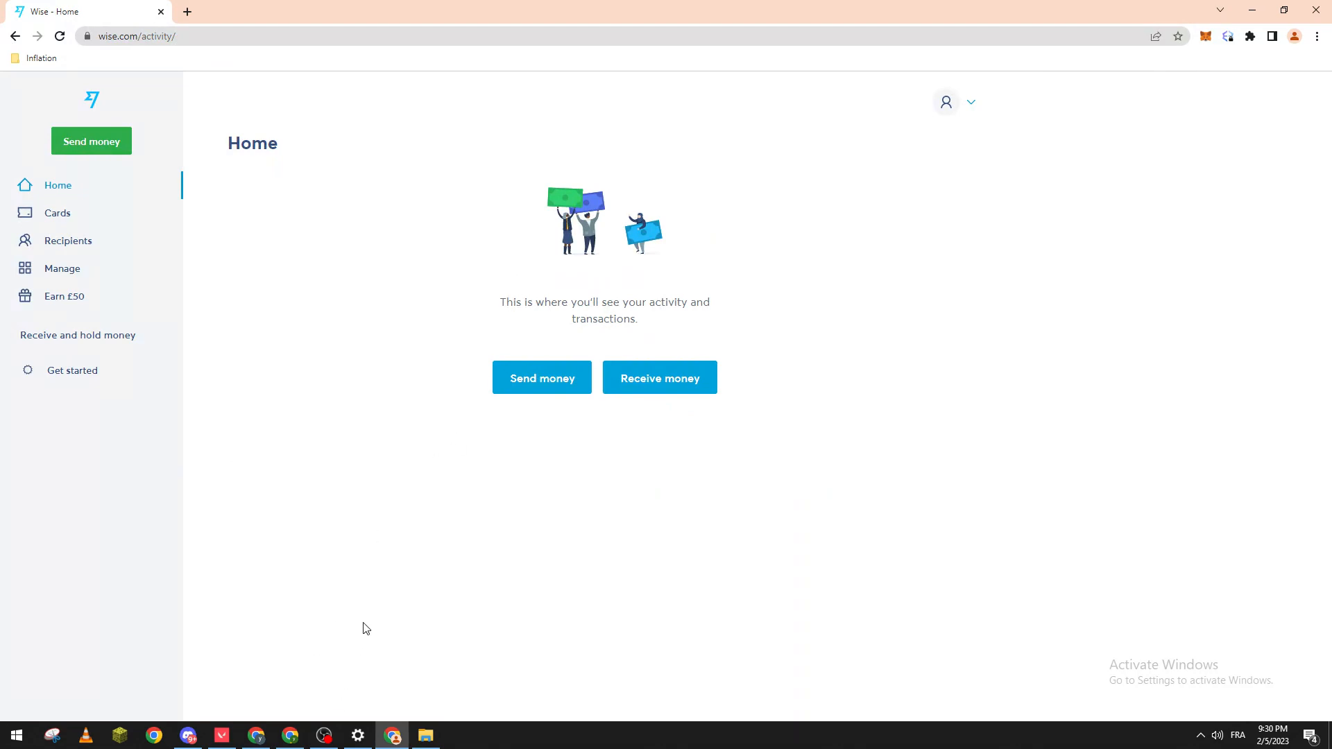
pyautogui.moveTo(361, 631)
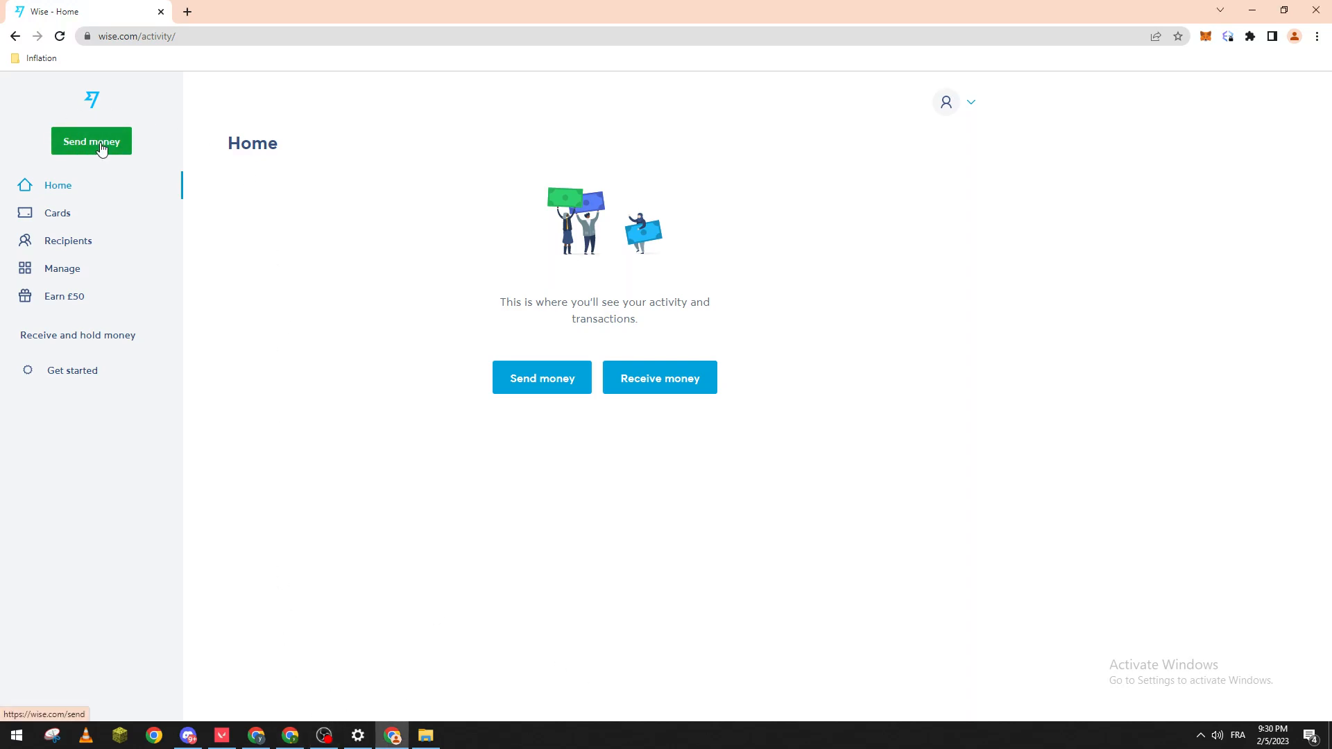
# - Start a new transfer, check the Same currency option, and return to International (1,000 EUR to MAD)
pyautogui.click(90, 141)
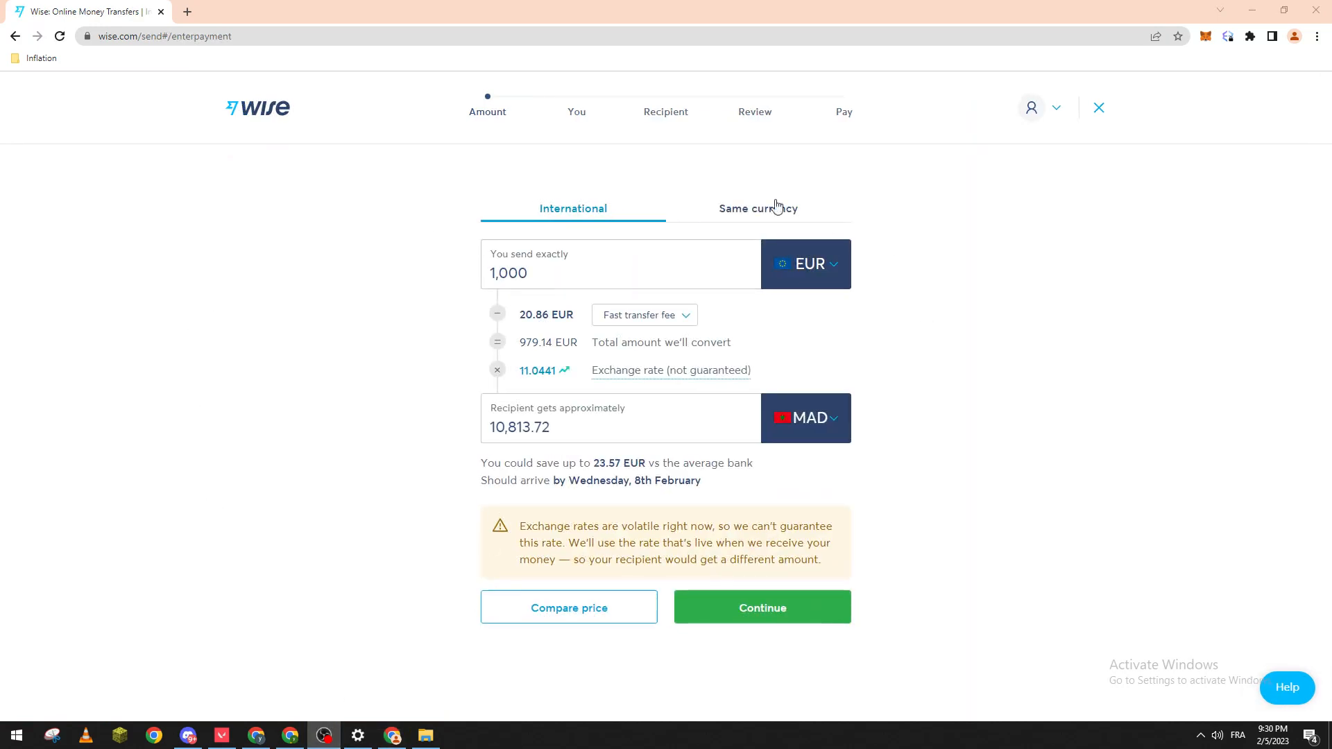
pyautogui.moveTo(369, 233)
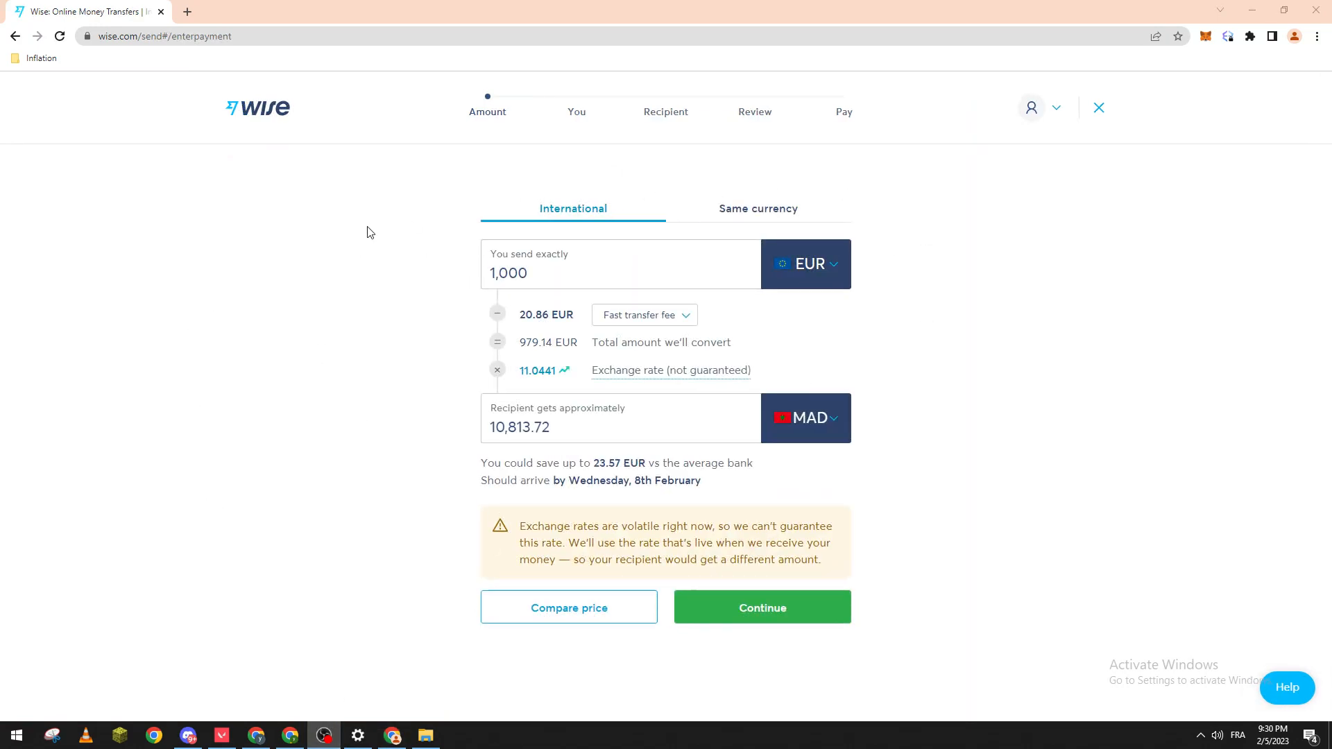
pyautogui.moveTo(806, 179)
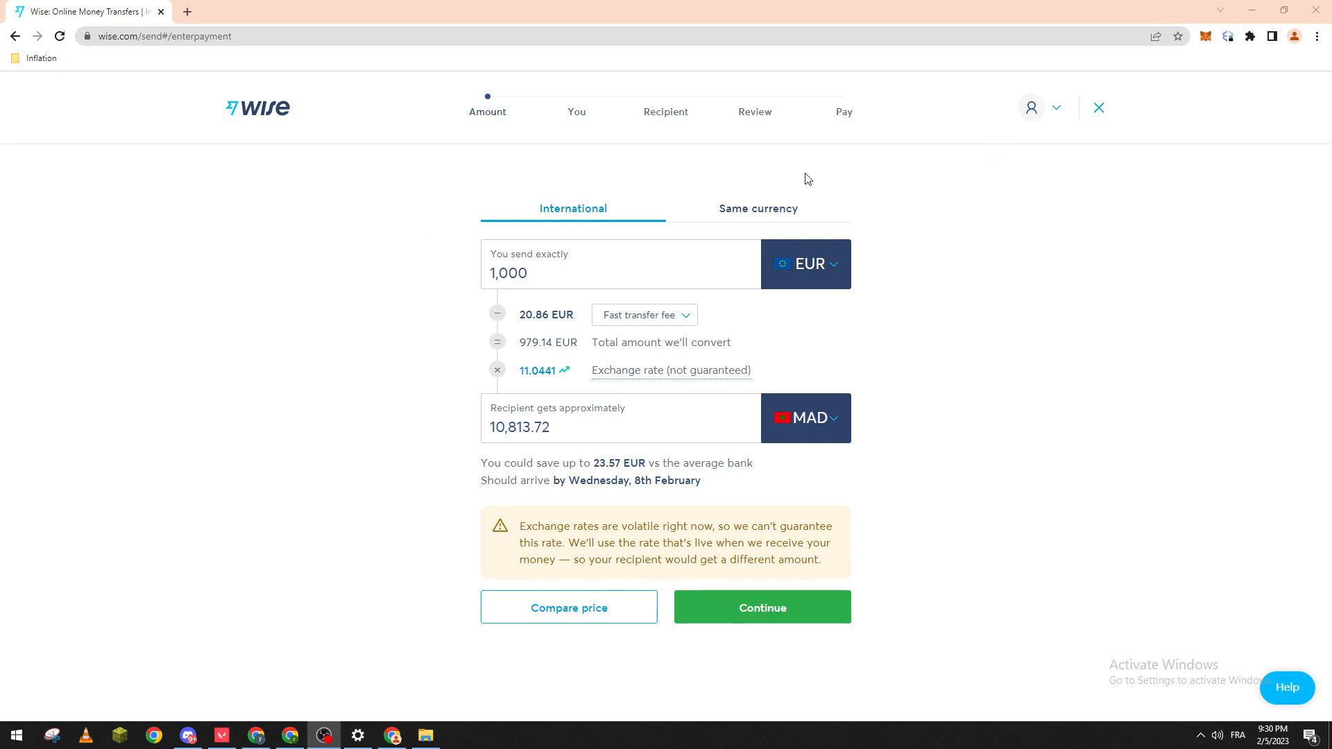
pyautogui.moveTo(775, 208)
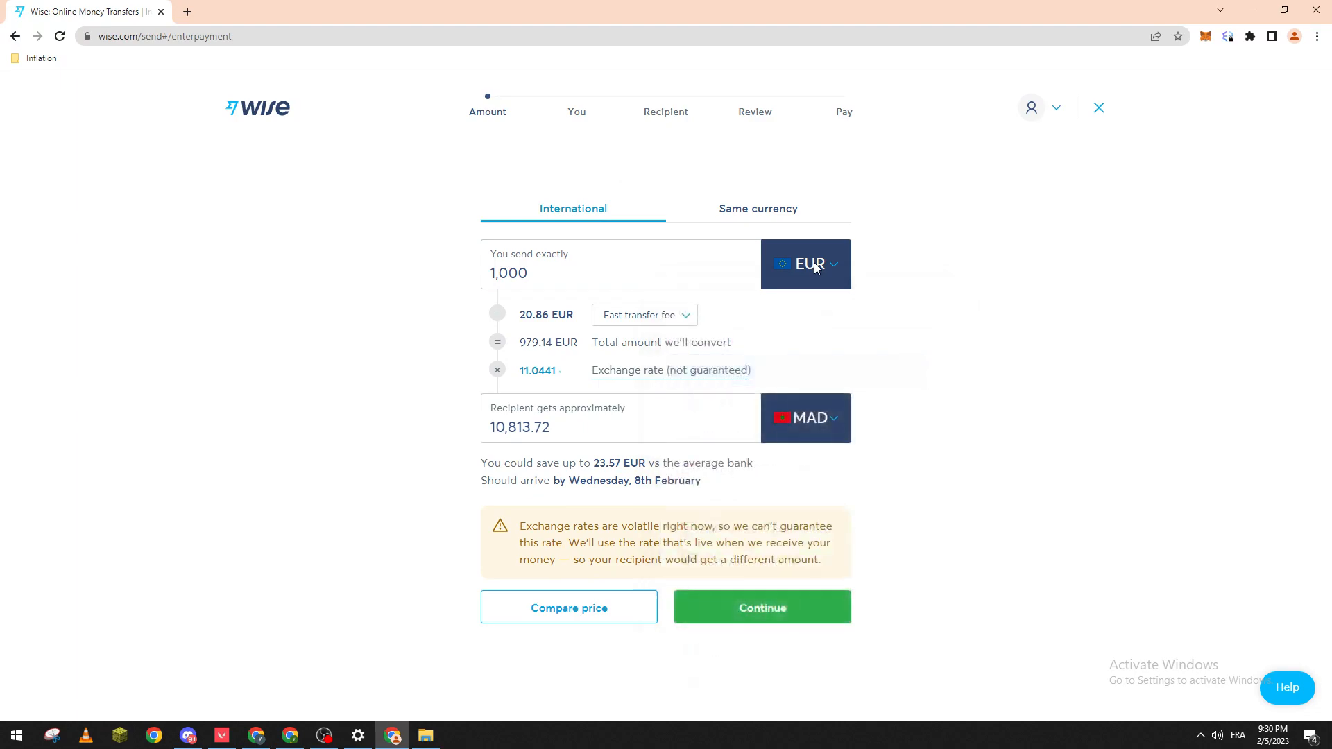
pyautogui.click(757, 208)
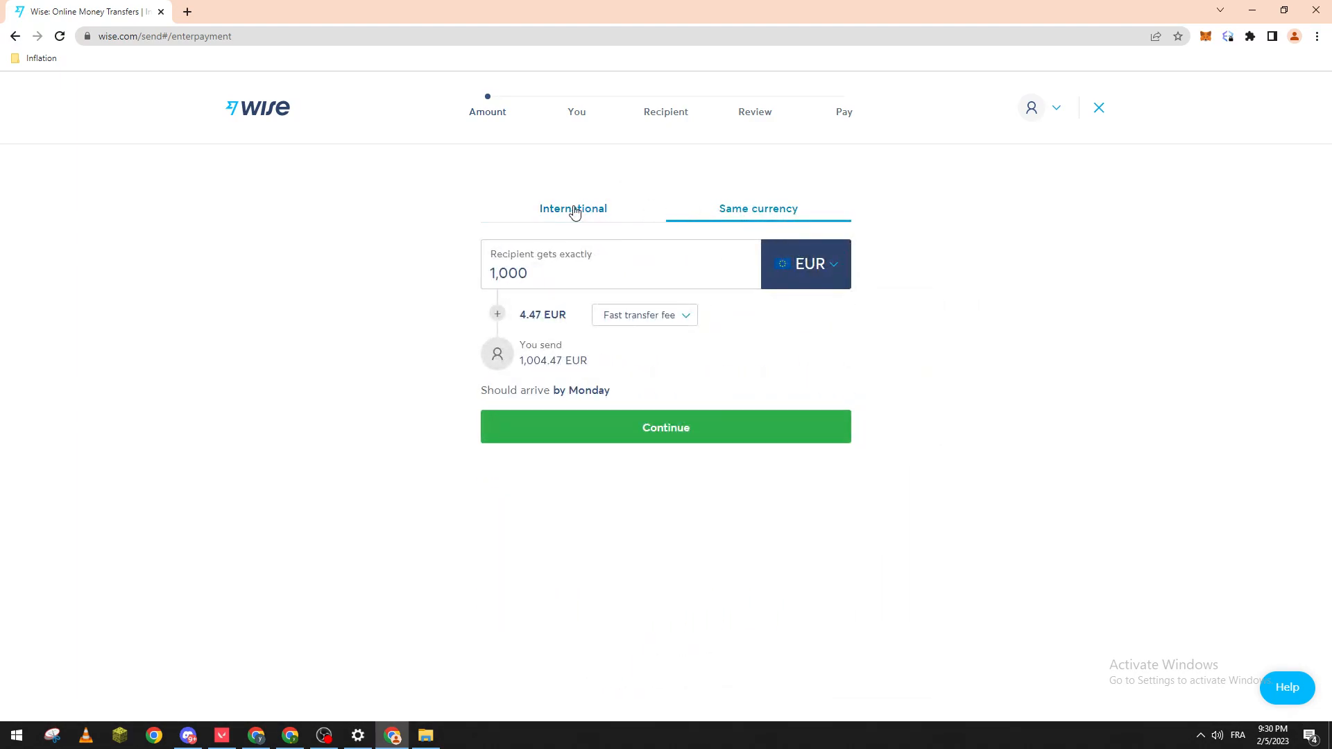
pyautogui.click(572, 208)
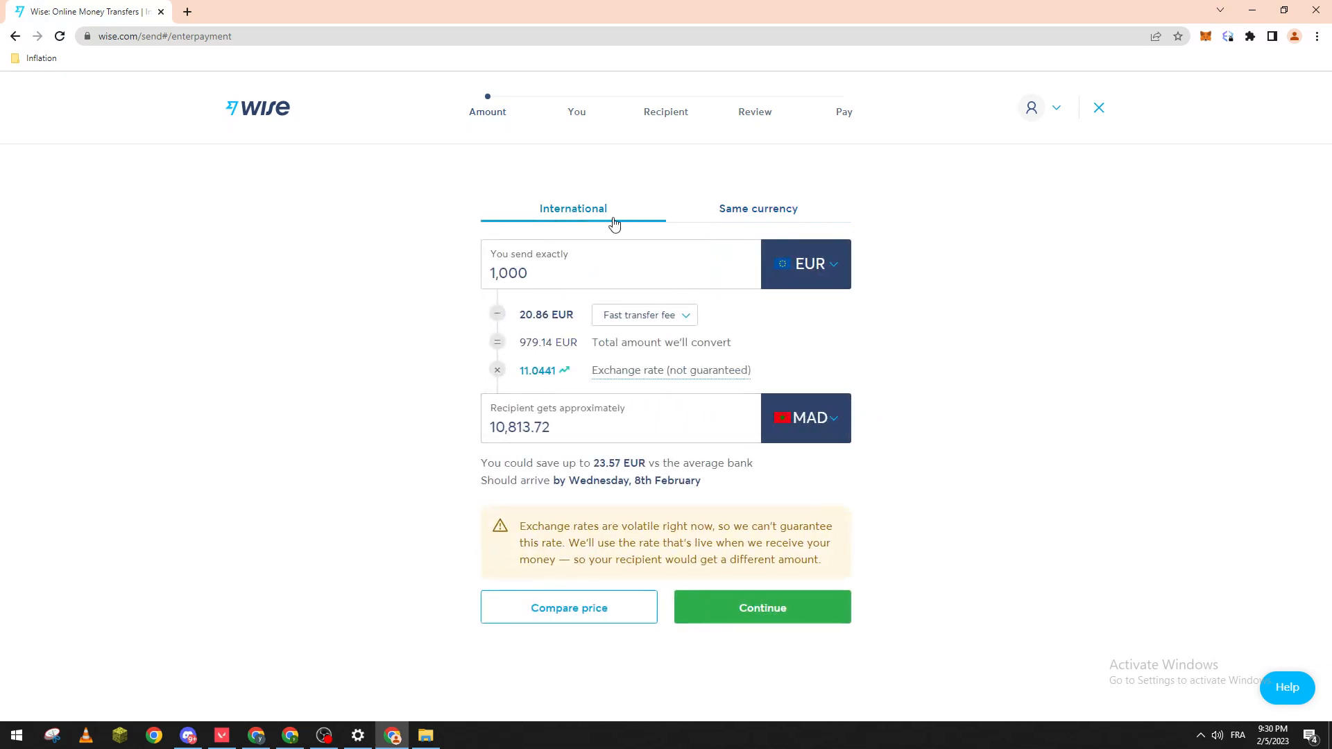
pyautogui.moveTo(809, 297)
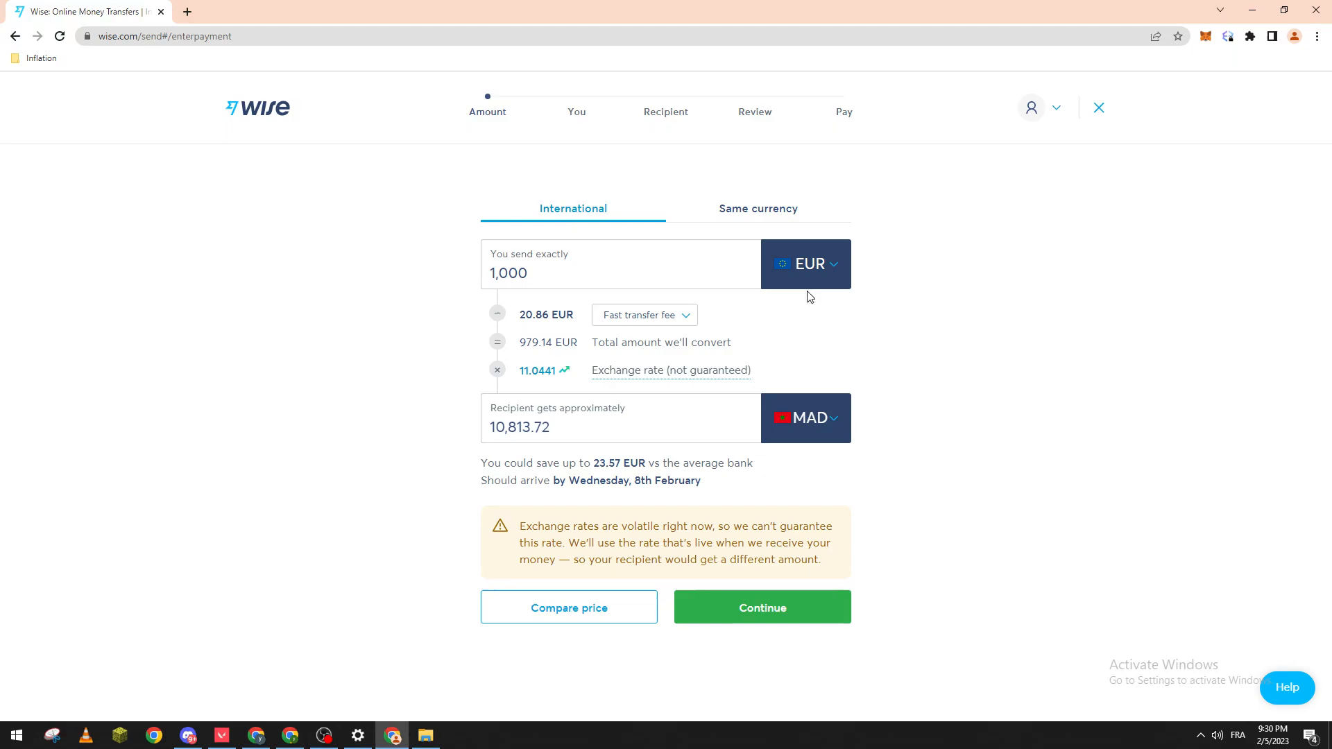
# - Switch the recipient currency to USD so 1,000 EUR converts to 1,068.58 USD
pyautogui.click(803, 417)
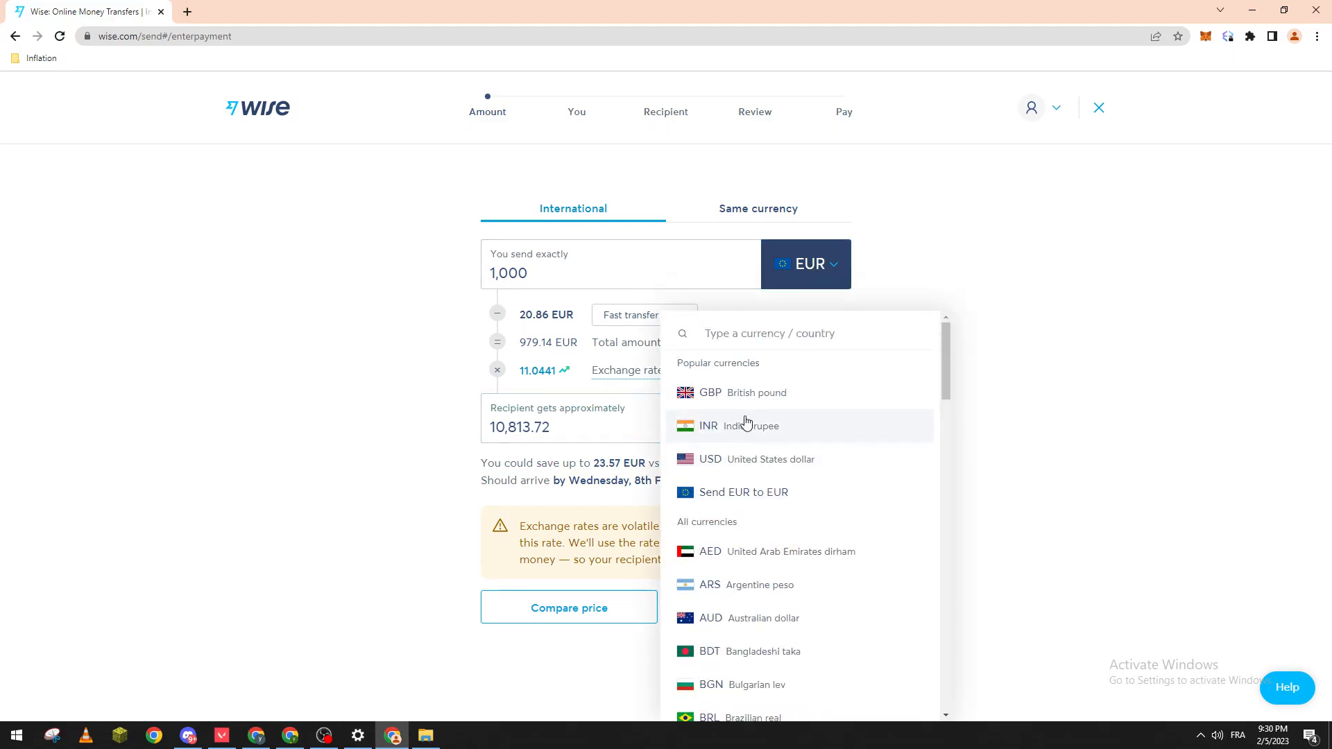
pyautogui.click(708, 459)
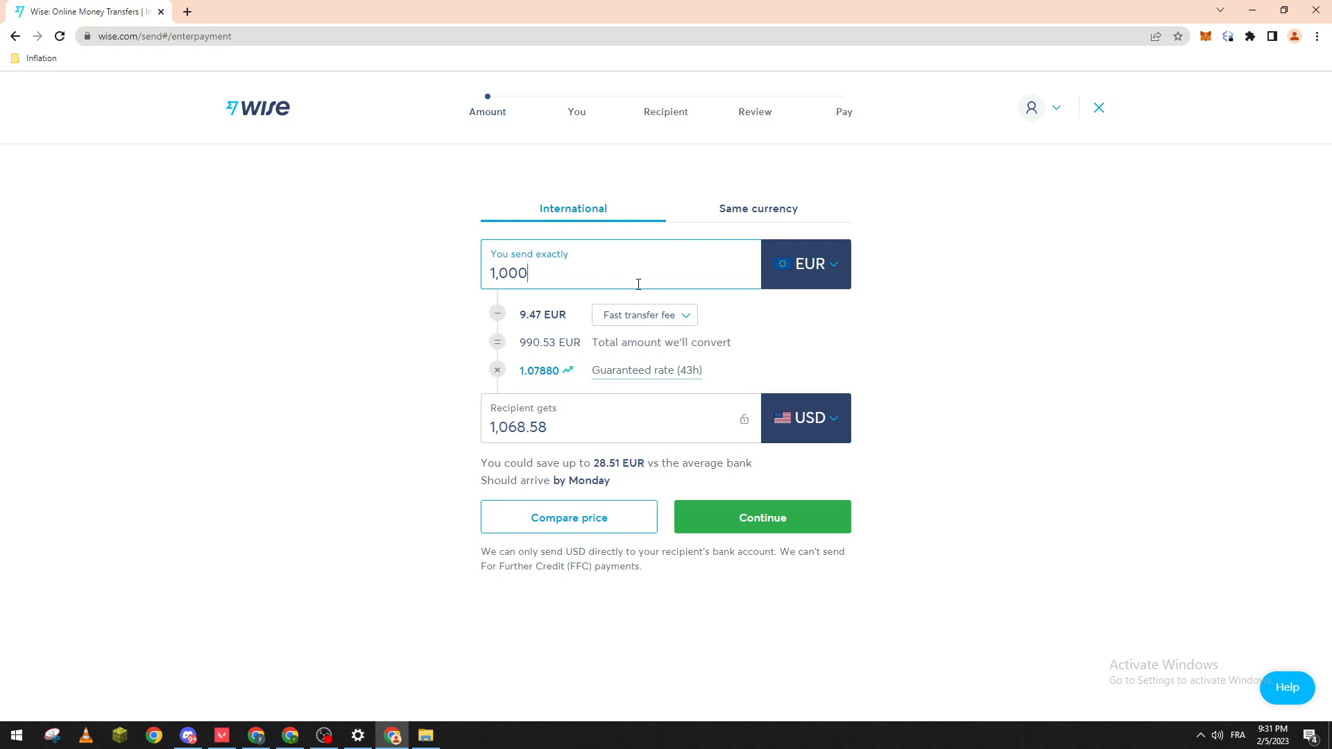
pyautogui.moveTo(507, 295)
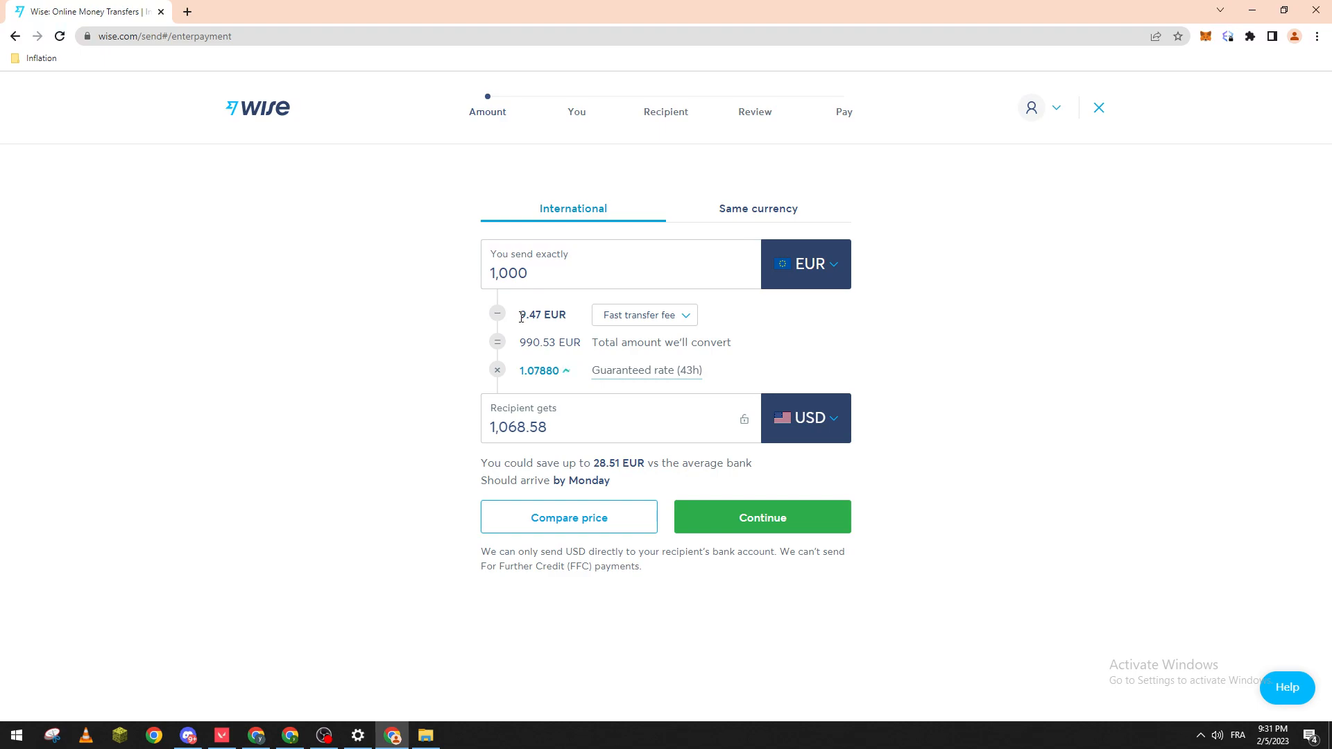
pyautogui.doubleClick(543, 315)
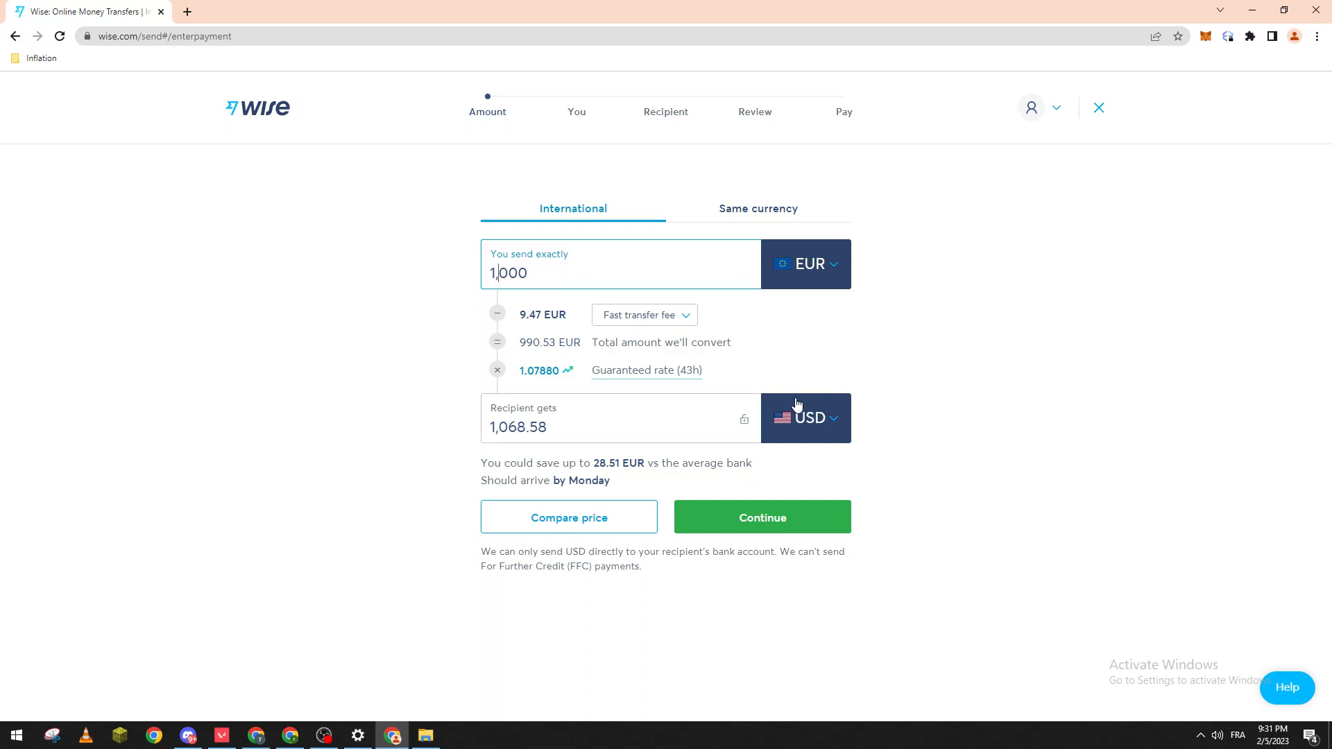
pyautogui.moveTo(559, 309)
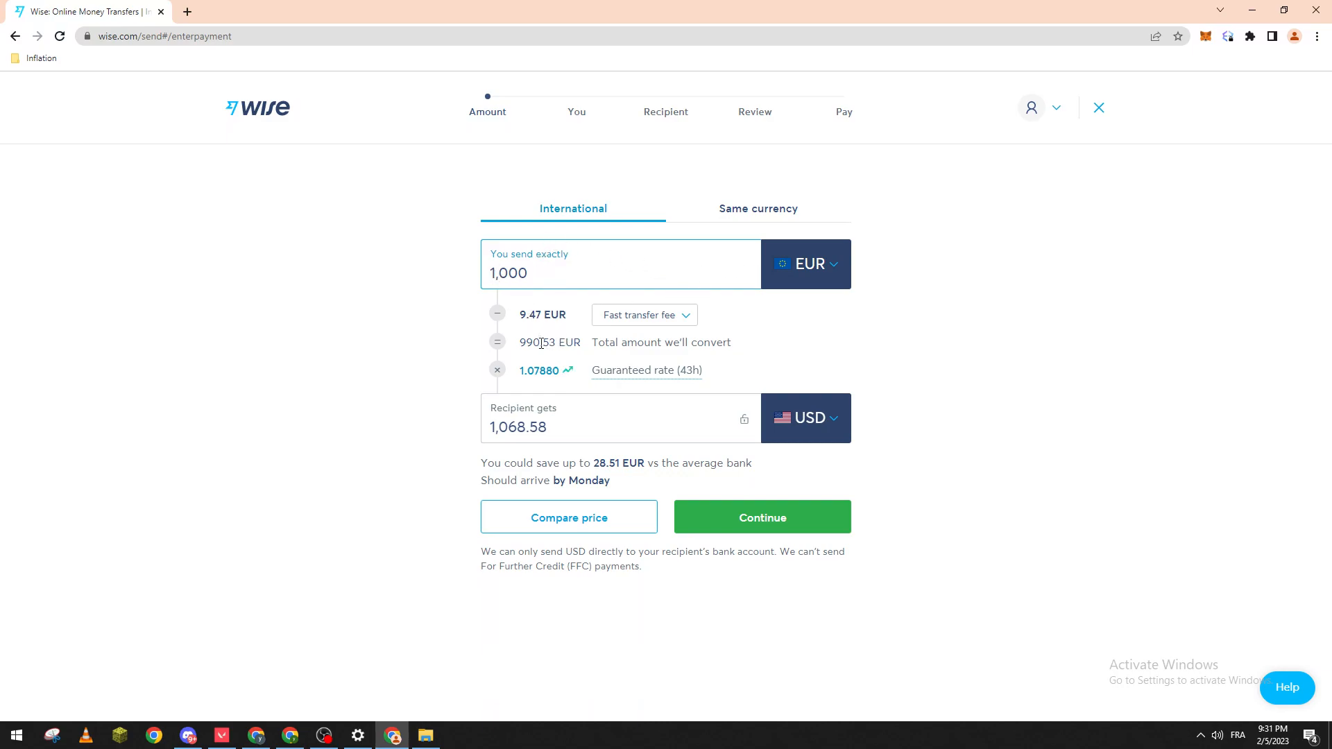
pyautogui.doubleClick(527, 343)
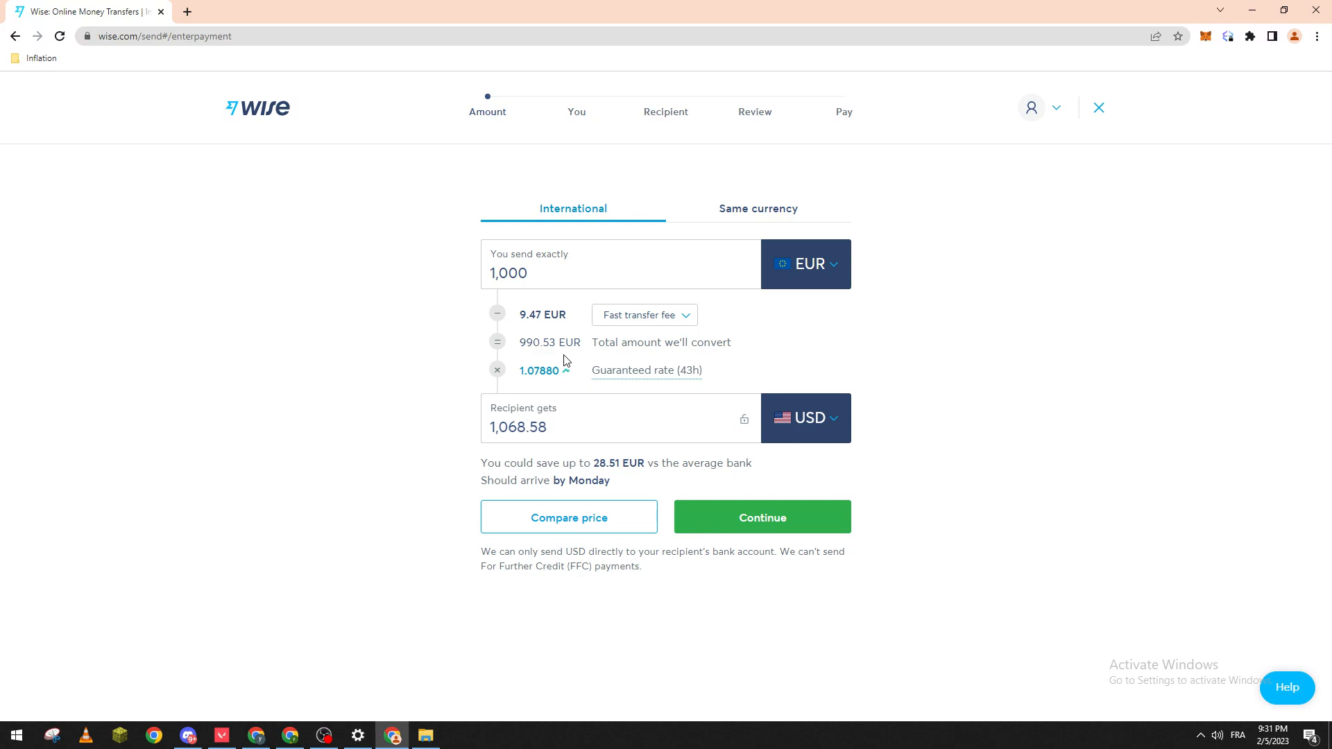
pyautogui.moveTo(542, 380)
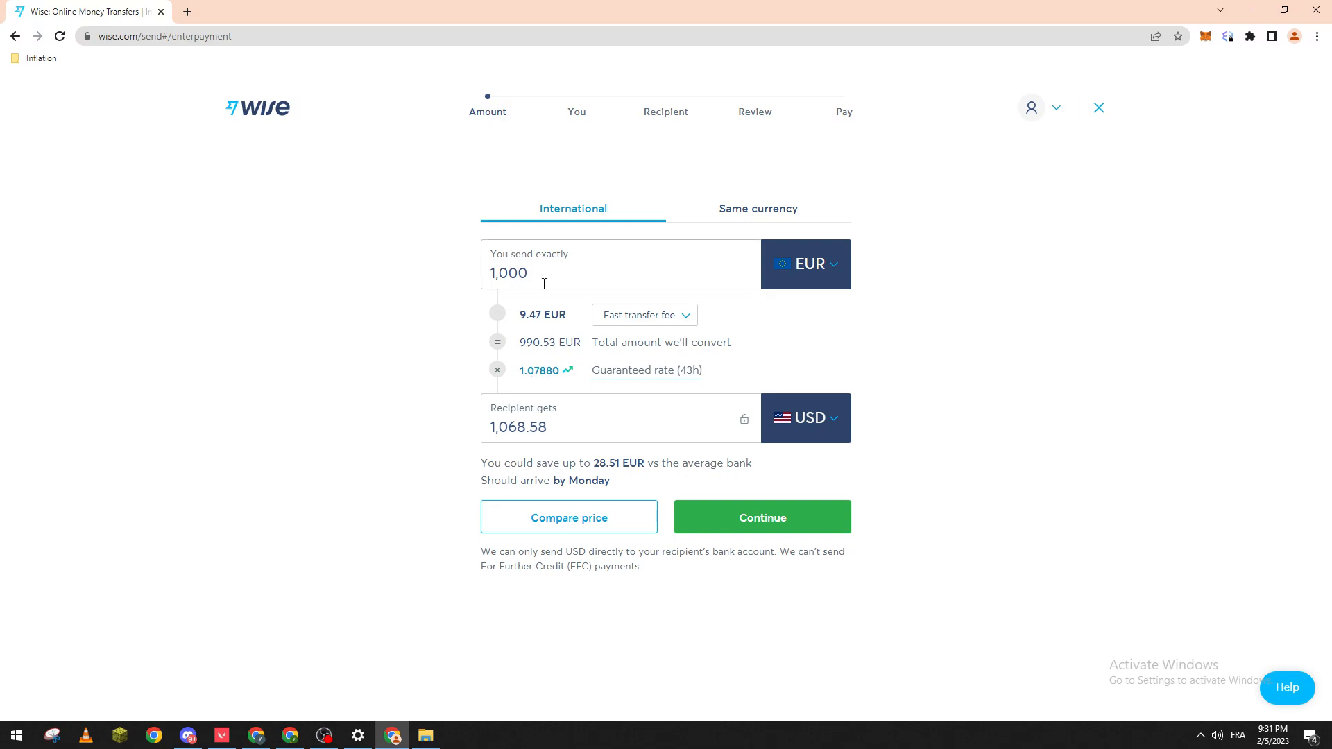
pyautogui.moveTo(532, 389)
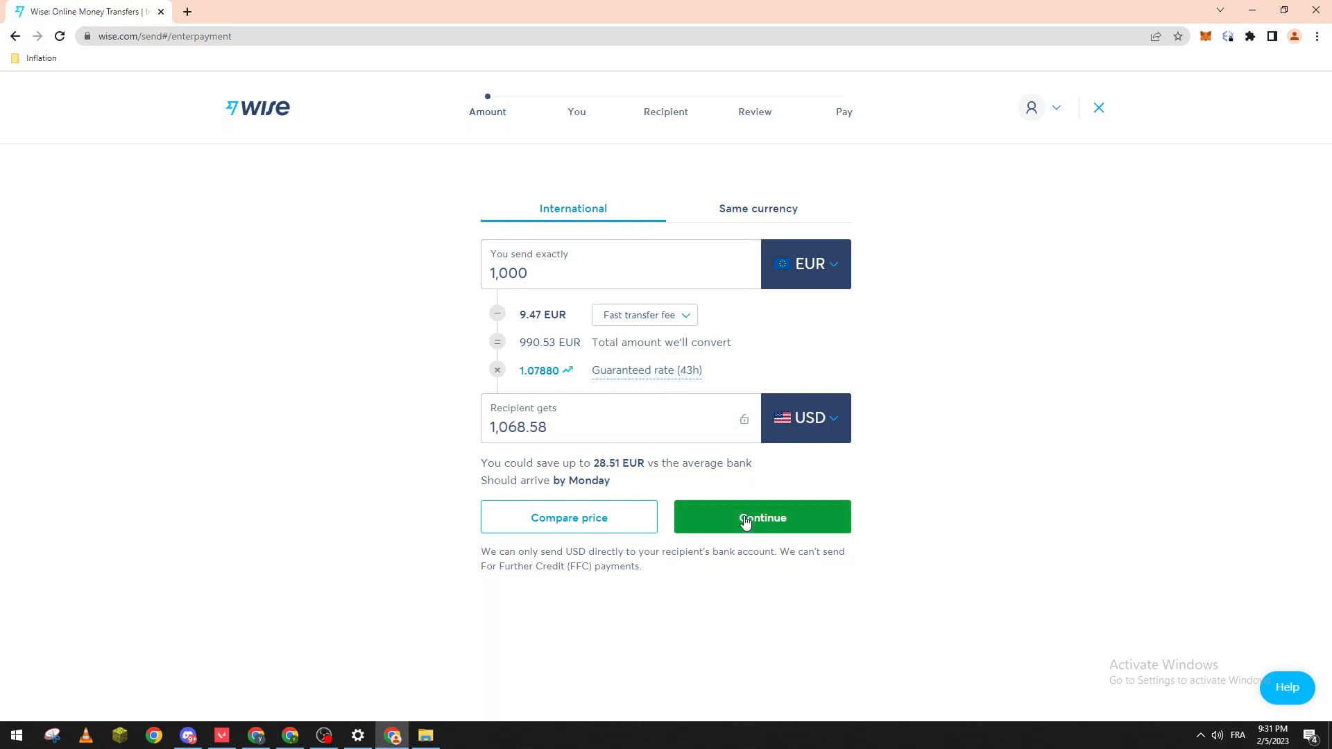
# - Continue past the amount step and choose Personal to reach the sender-details form
pyautogui.click(762, 517)
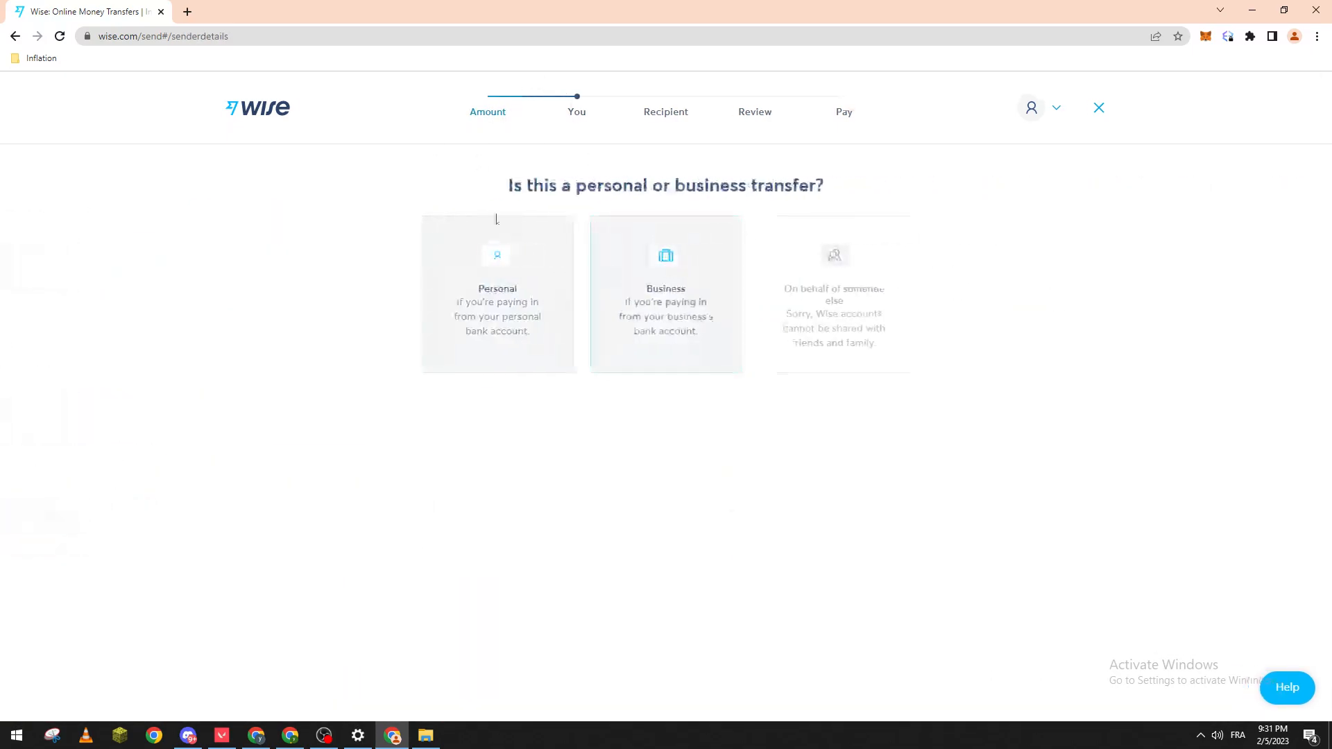
pyautogui.click(497, 292)
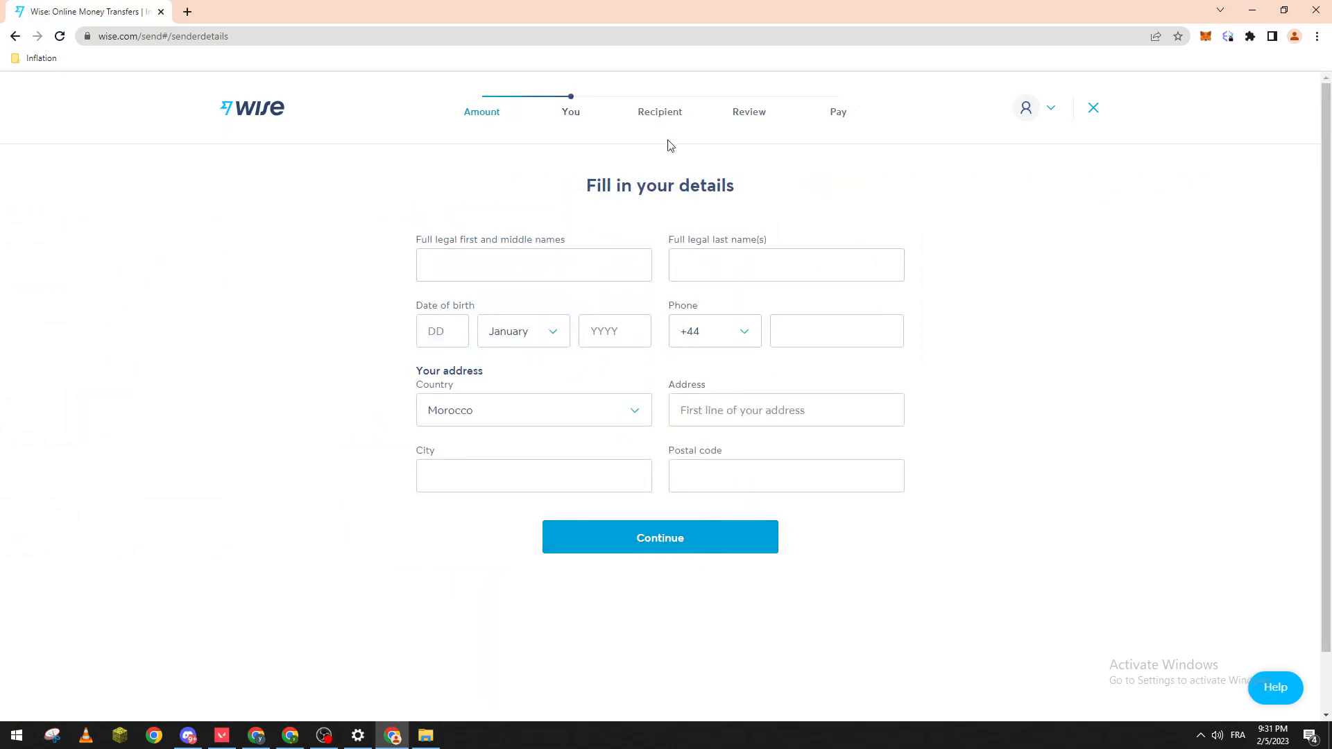
pyautogui.moveTo(780, 104)
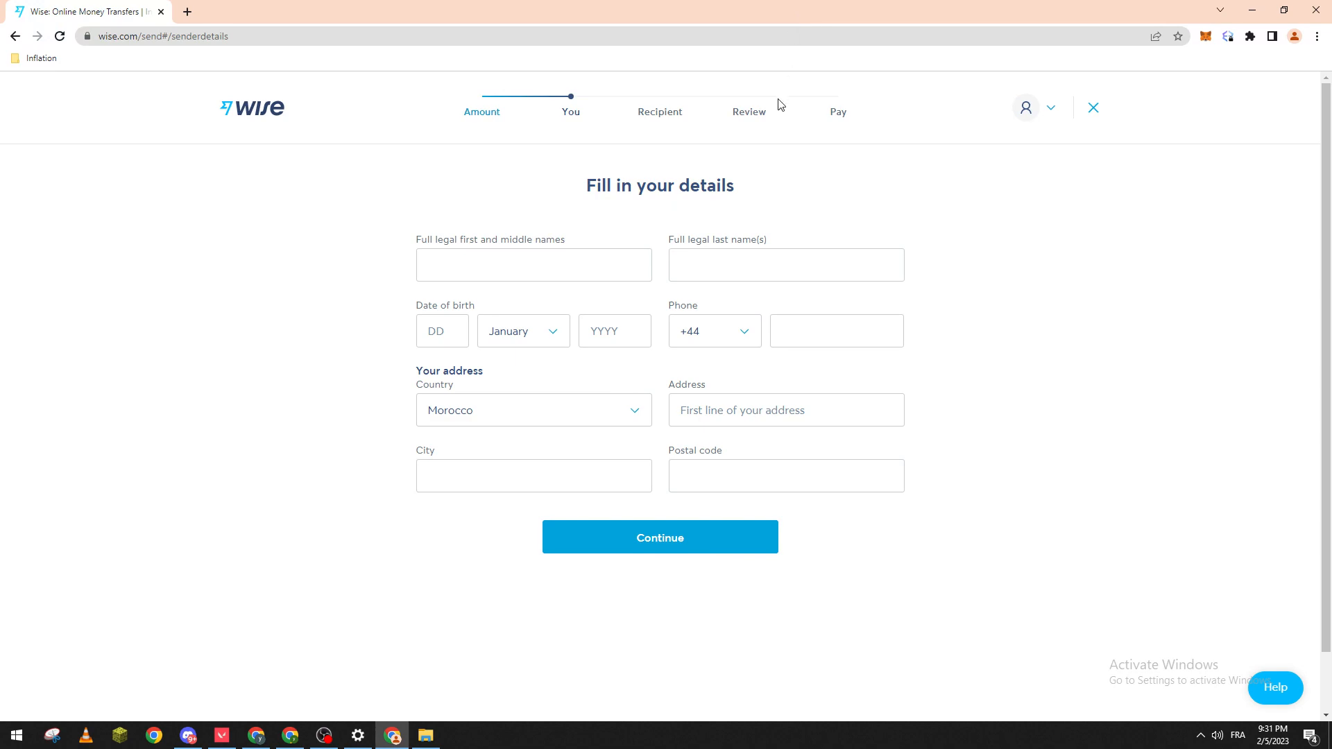
pyautogui.moveTo(751, 627)
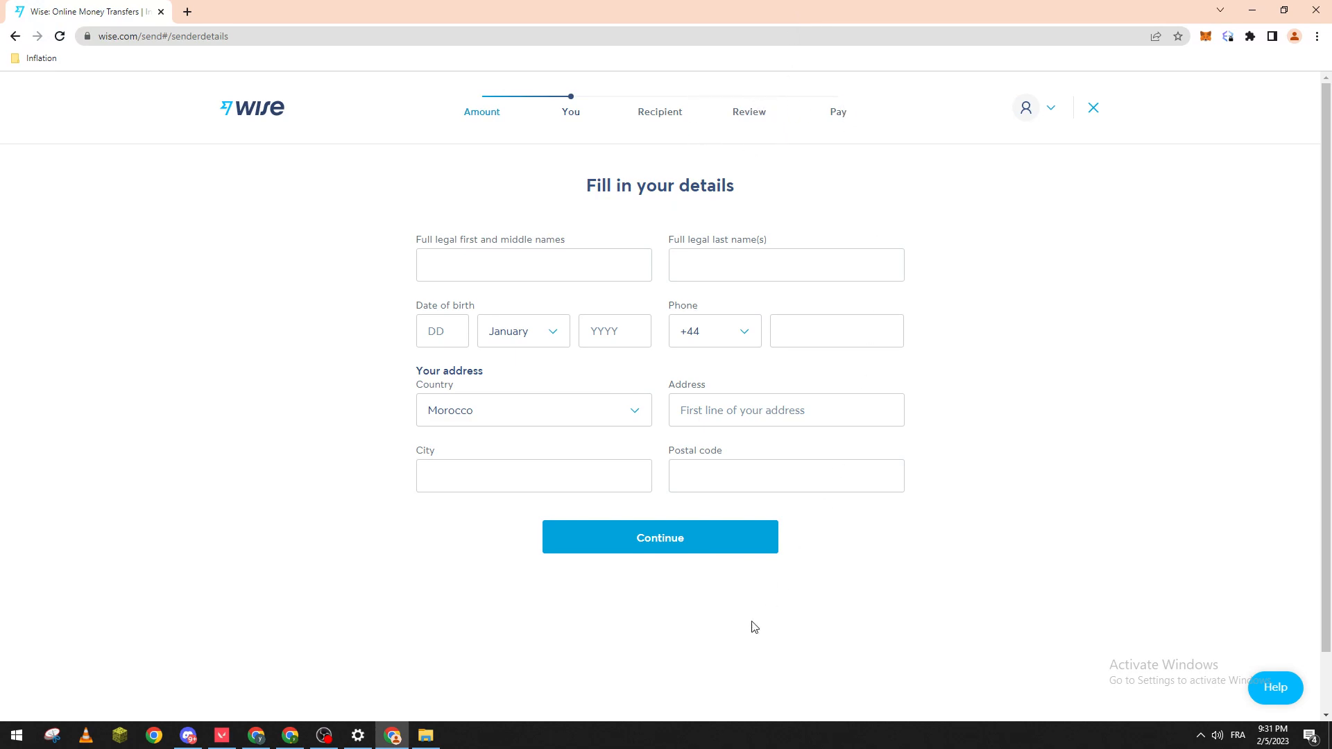